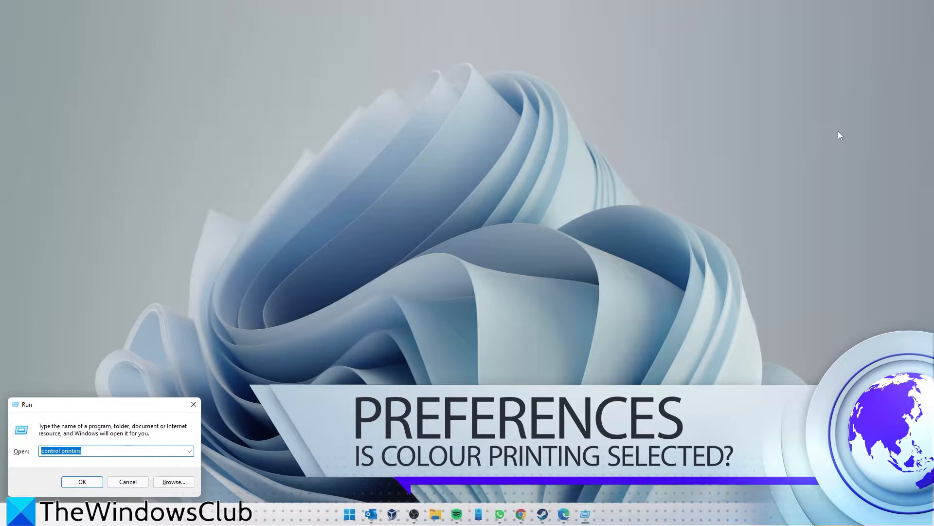
mouse_move(750, 182)
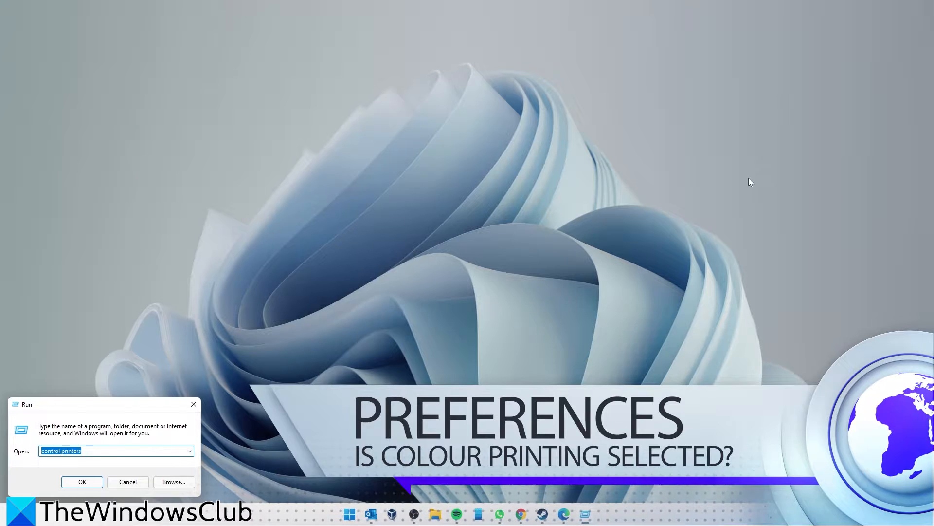
Step: From Devices and Printers, bring up Printing preferences for the Canon MG2500 series printer
click(81, 482)
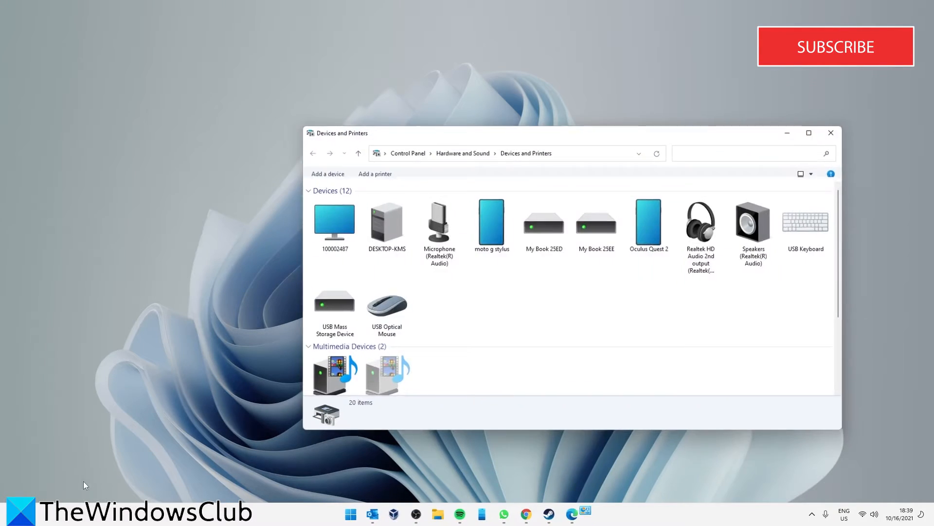
scroll(down, 3)
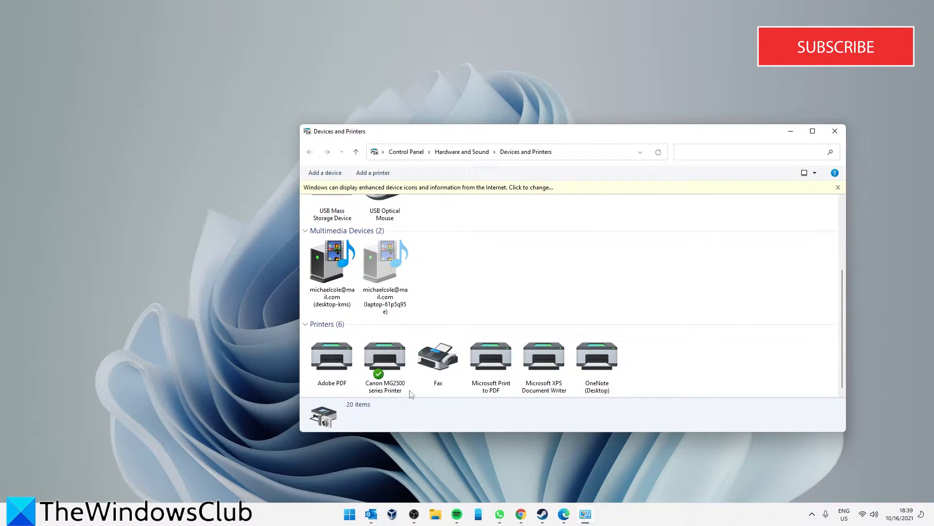
click(385, 363)
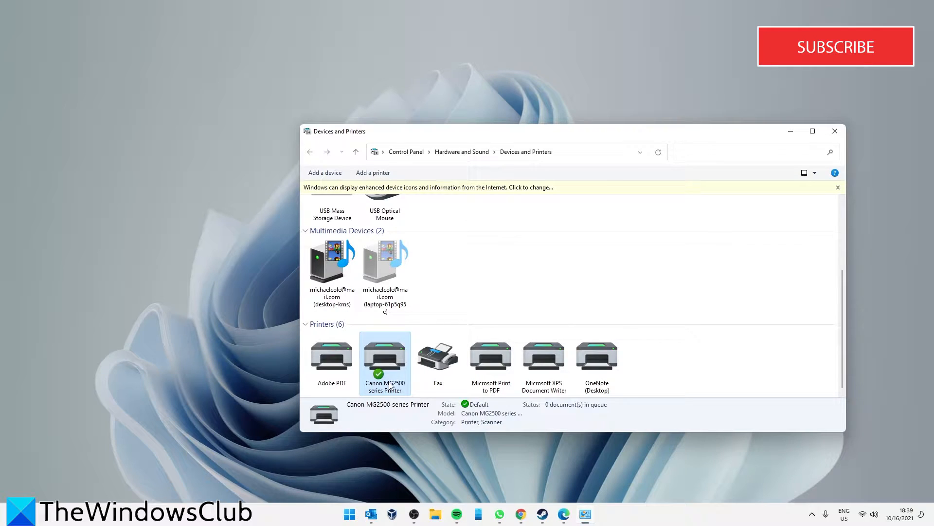
right_click(385, 363)
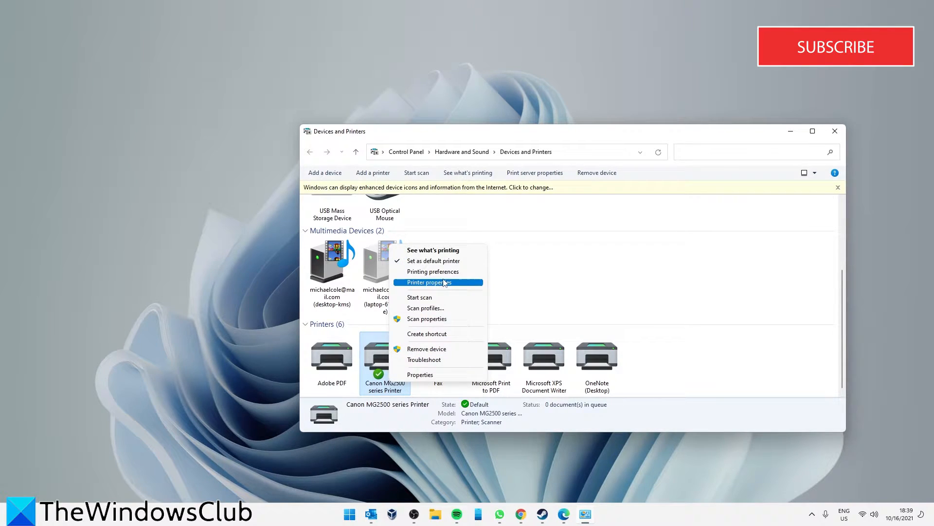
click(433, 272)
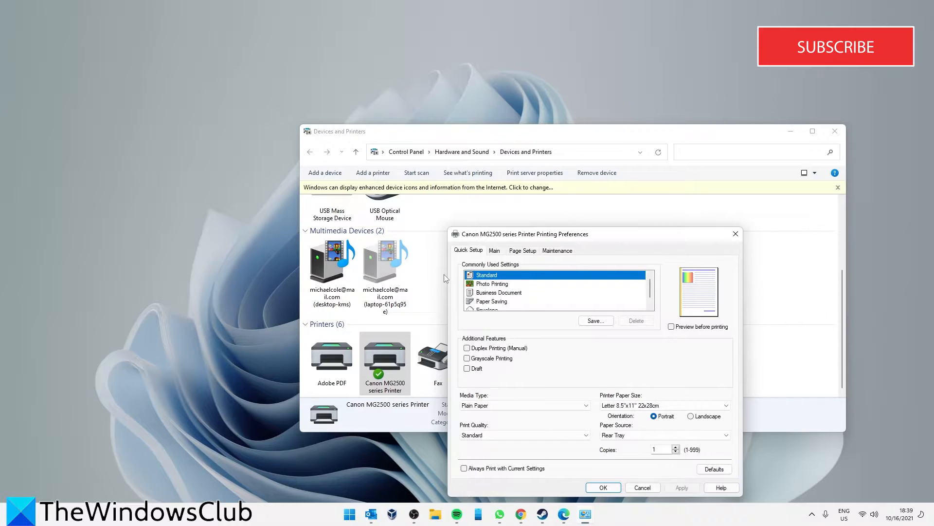
Step: On the Main settings, confirm Color/Intensity Auto and Grayscale Printing off, then accept with OK
click(495, 250)
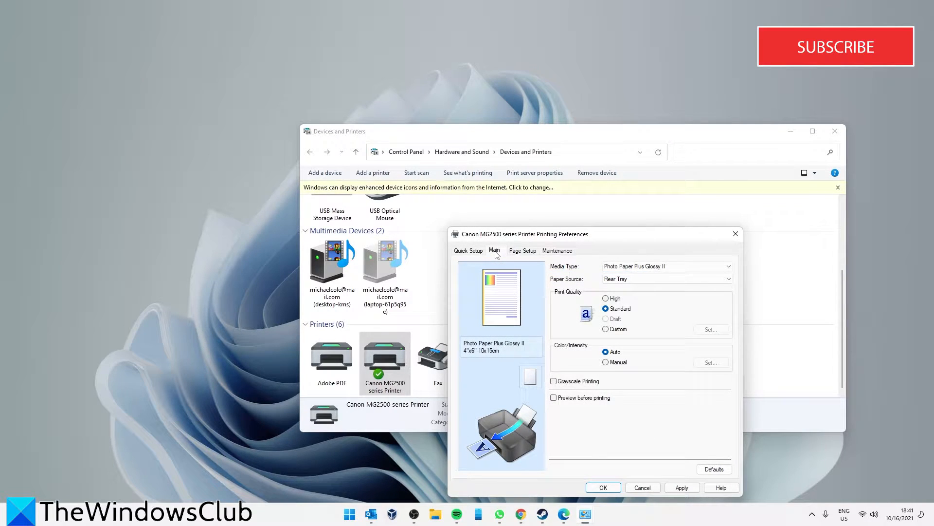
mouse_move(593, 356)
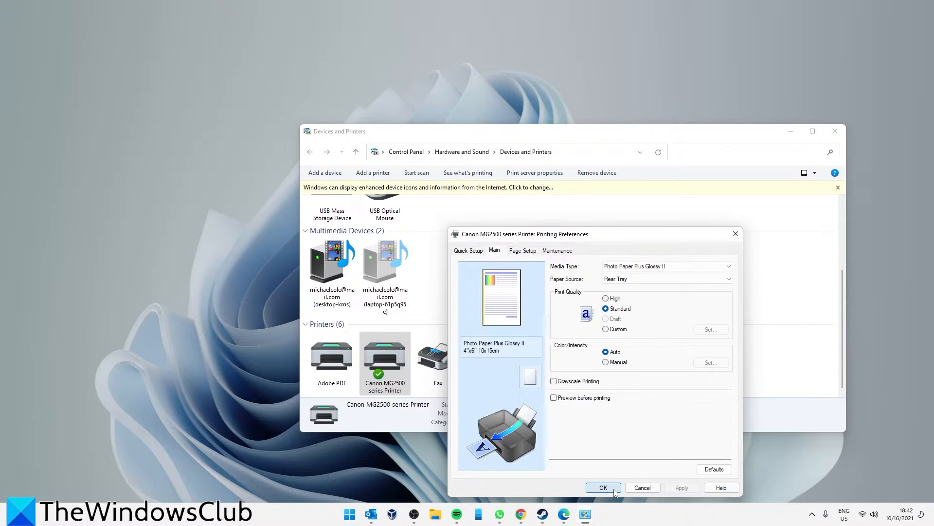
click(602, 487)
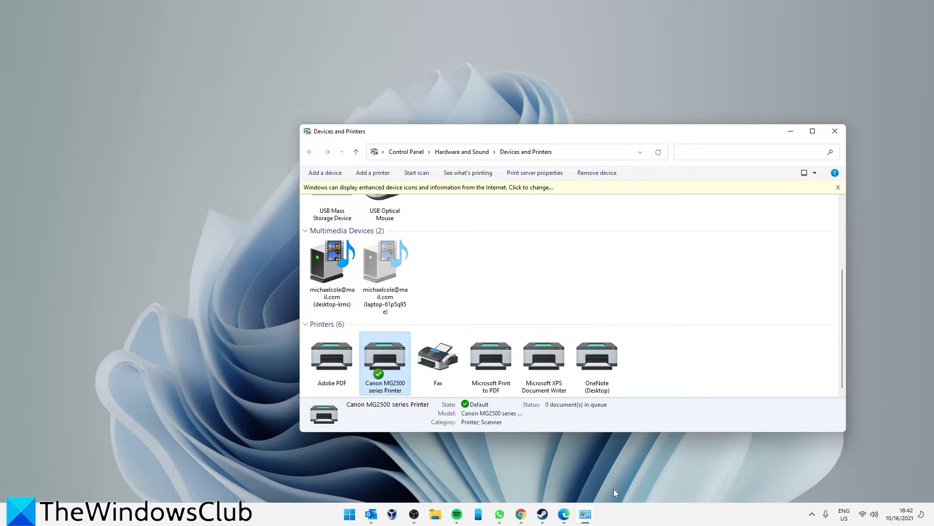
Step: Reopen the Canon MG2500 printing preferences to recheck that Grayscale Printing is unticked
double_click(385, 356)
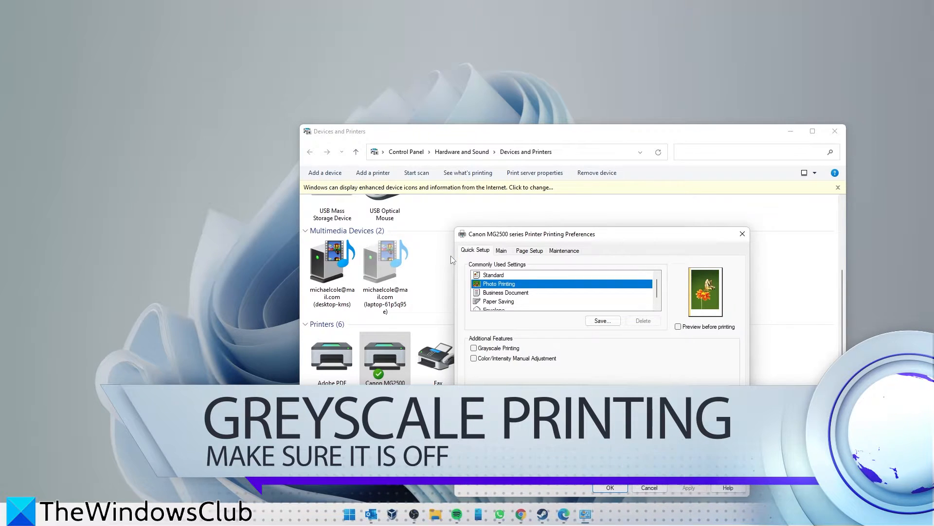
mouse_move(499, 256)
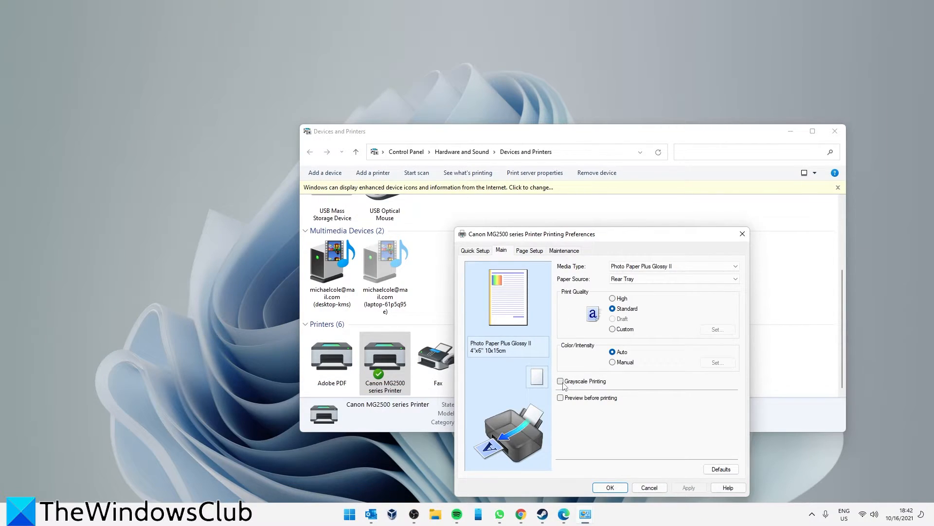
mouse_move(613, 386)
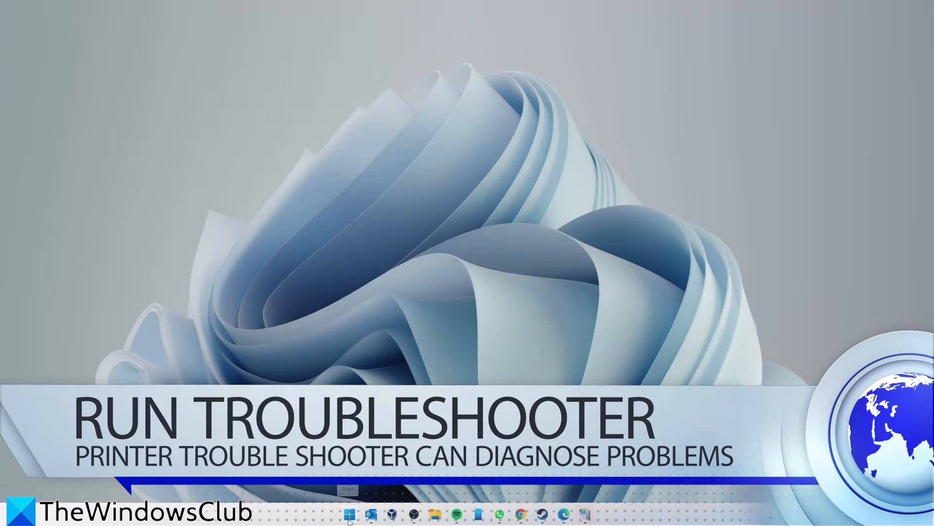
Step: From Start, reach Settings > System > Troubleshoot > Other trouble-shooters and run the Printer troubleshooter
click(350, 512)
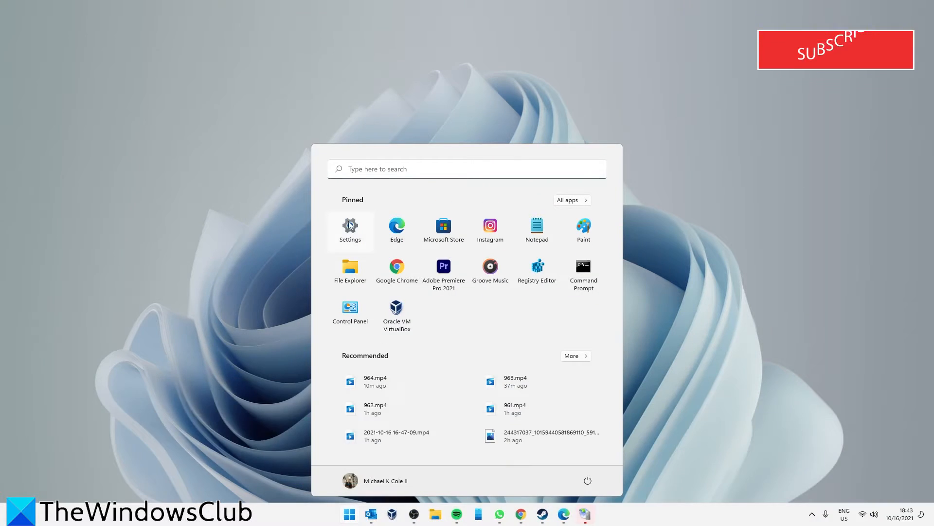
click(349, 230)
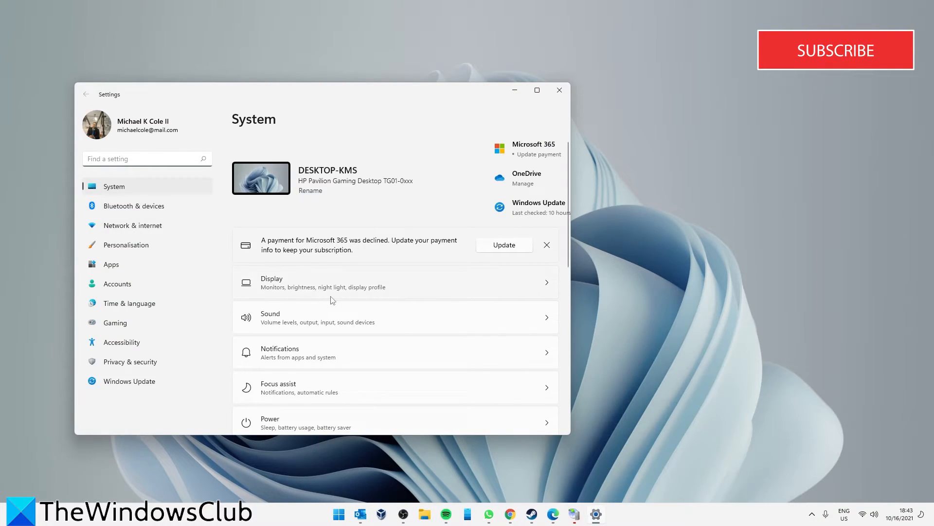
scroll(down, 3)
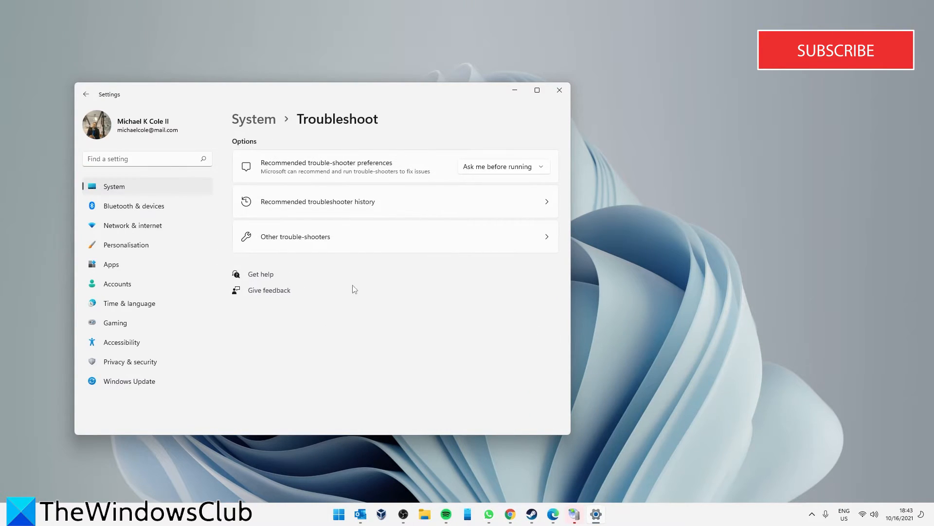
click(293, 236)
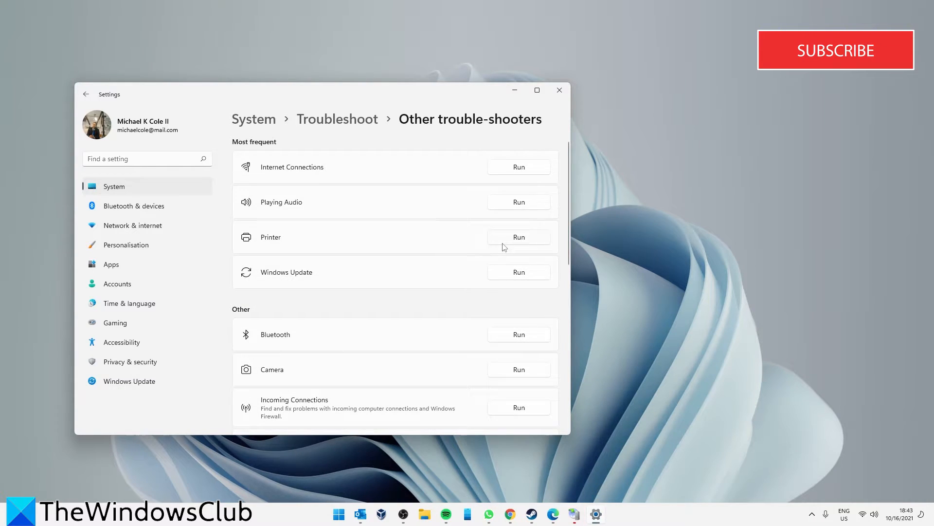
mouse_move(479, 249)
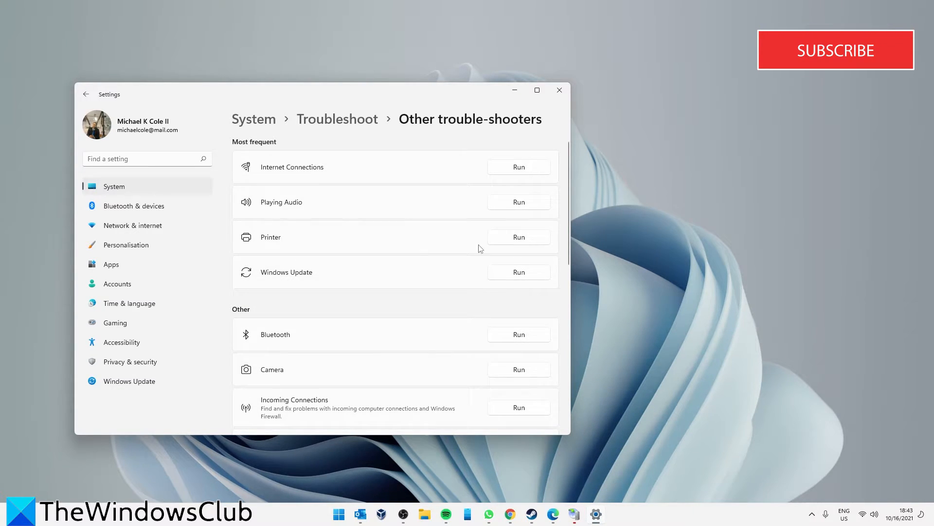
click(517, 237)
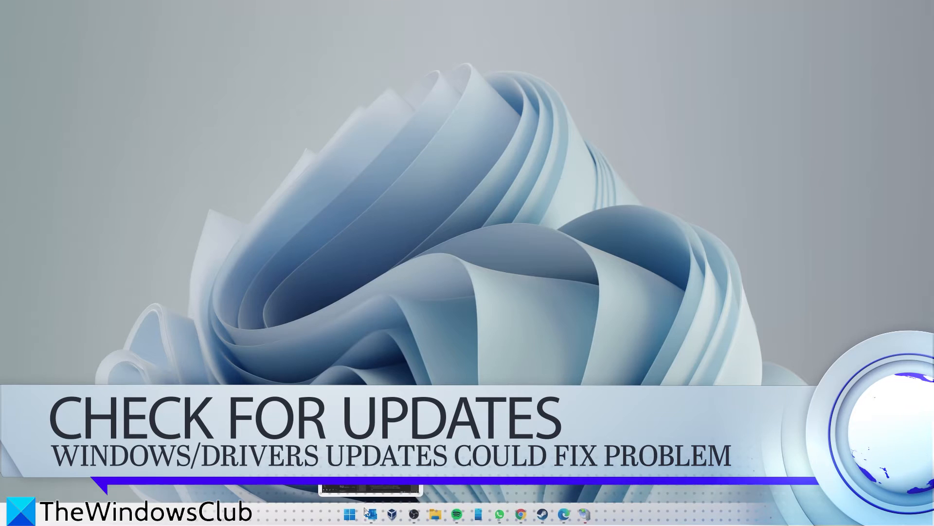
Step: Reopen Windows Settings from Start to head to Windows Update
click(350, 513)
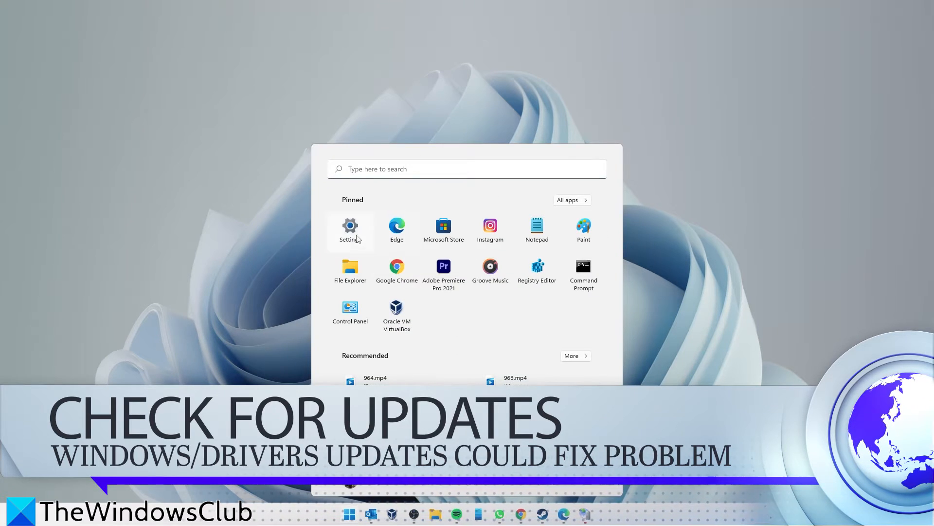
click(349, 230)
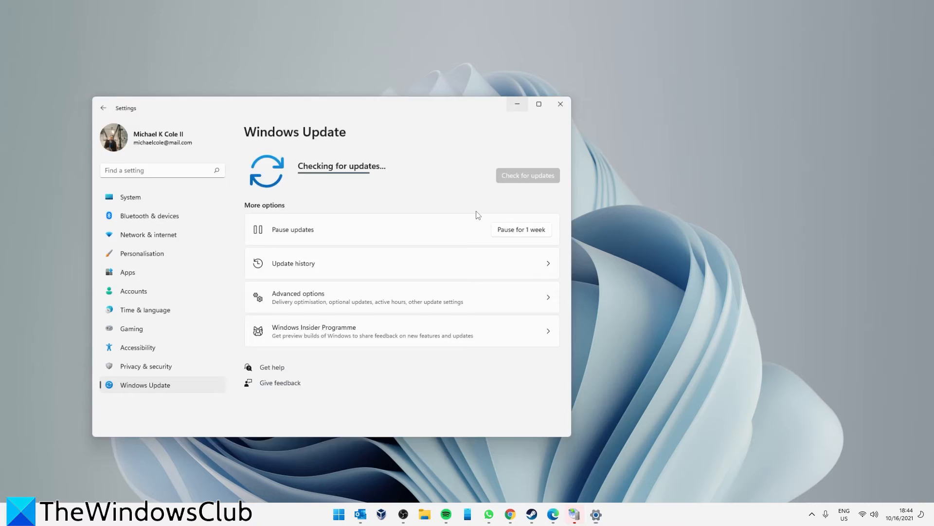
Step: From the Start right-click menu, launch Device Manager and choose Update driver for the Canon printer
right_click(338, 514)
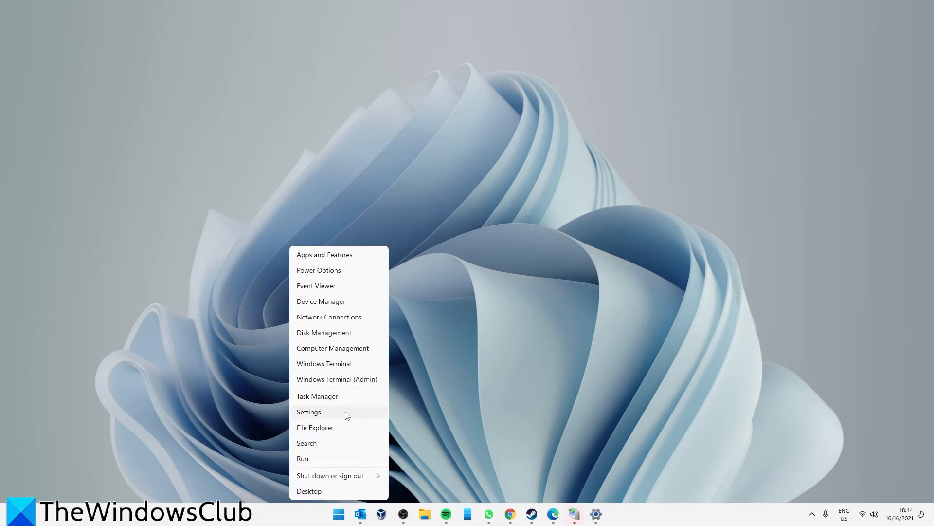
click(320, 301)
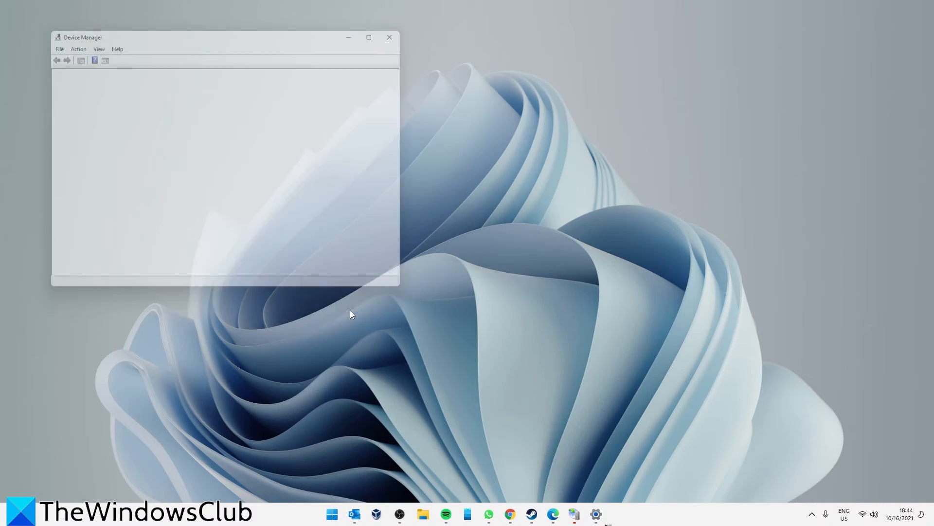
right_click(104, 224)
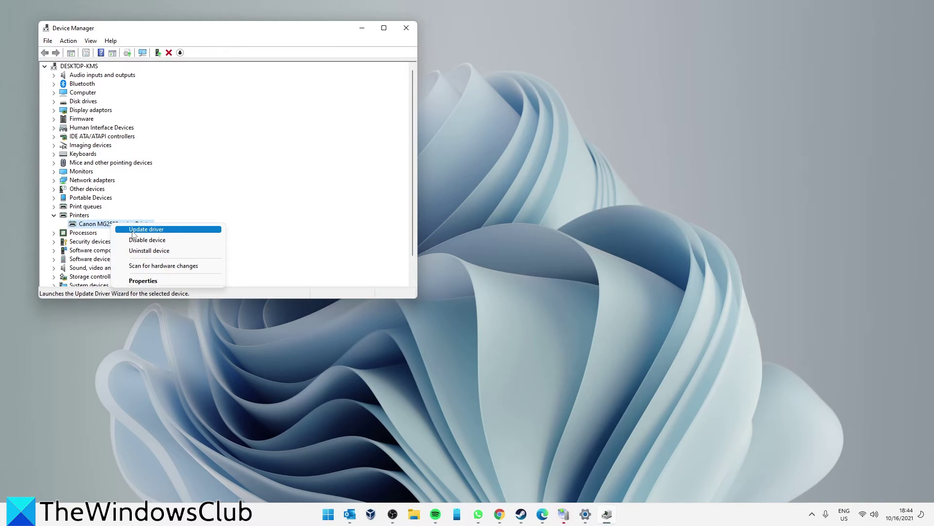
click(146, 230)
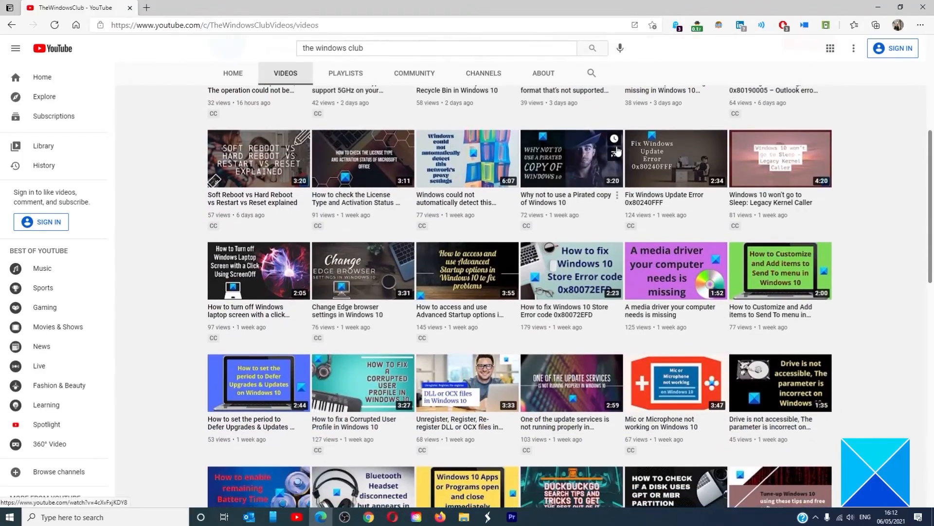
scroll(down, 3)
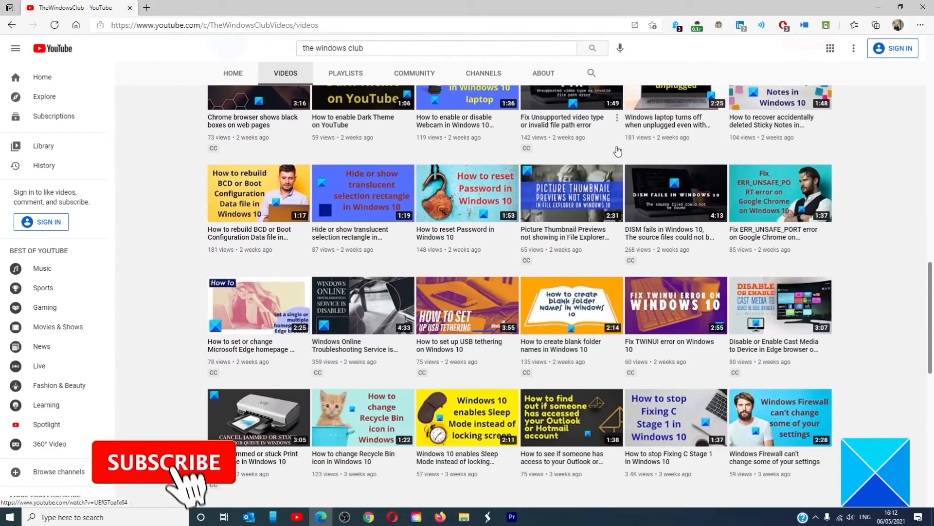